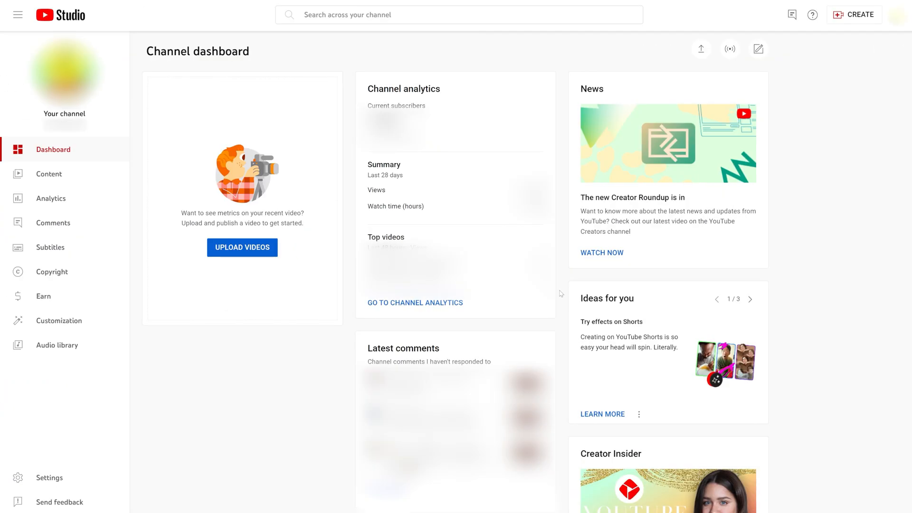
# Step: Begin a new live stream via Create > Go live from the channel dashboard
pyautogui.click(860, 15)
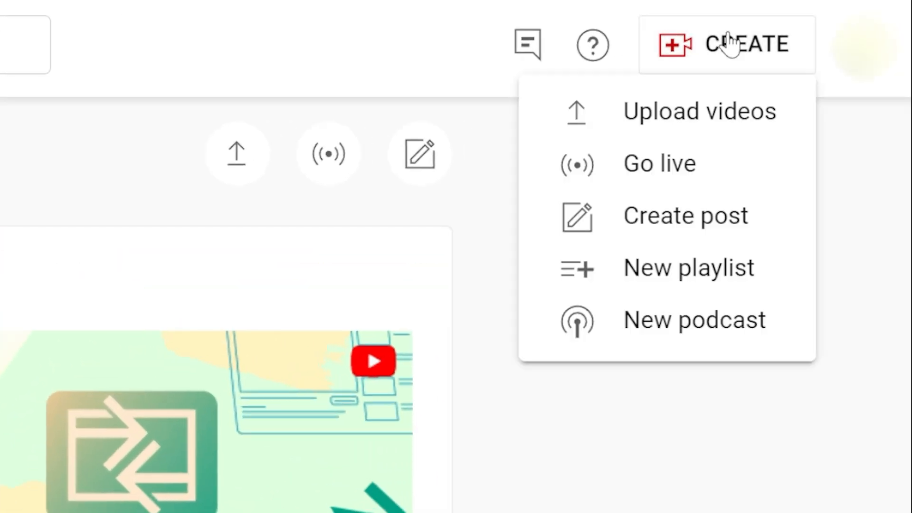
pyautogui.click(659, 163)
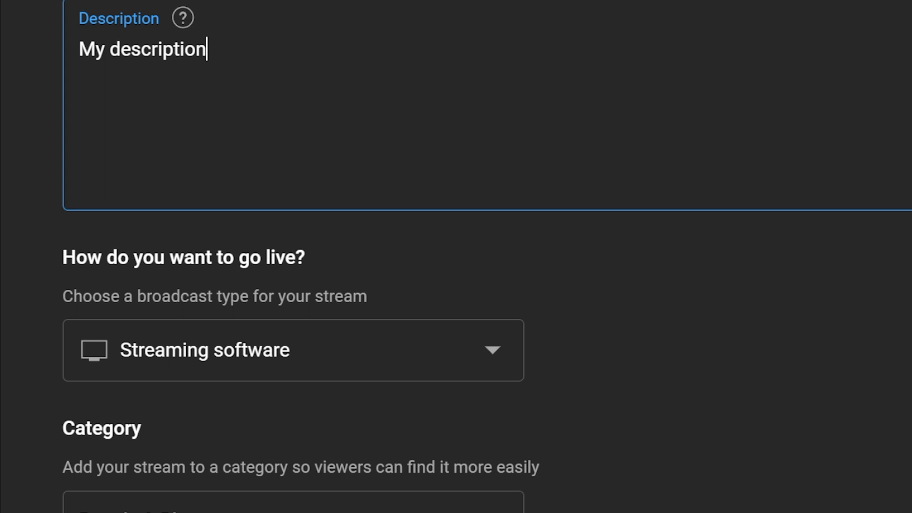
# Step: Set the audience to Made for kids and reveal the additional stream settings
pyautogui.scroll(-3)
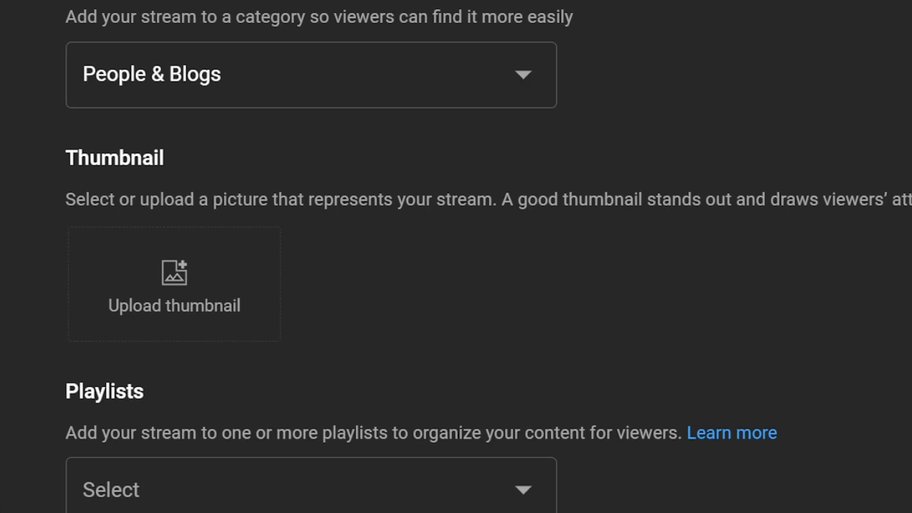
pyautogui.click(310, 489)
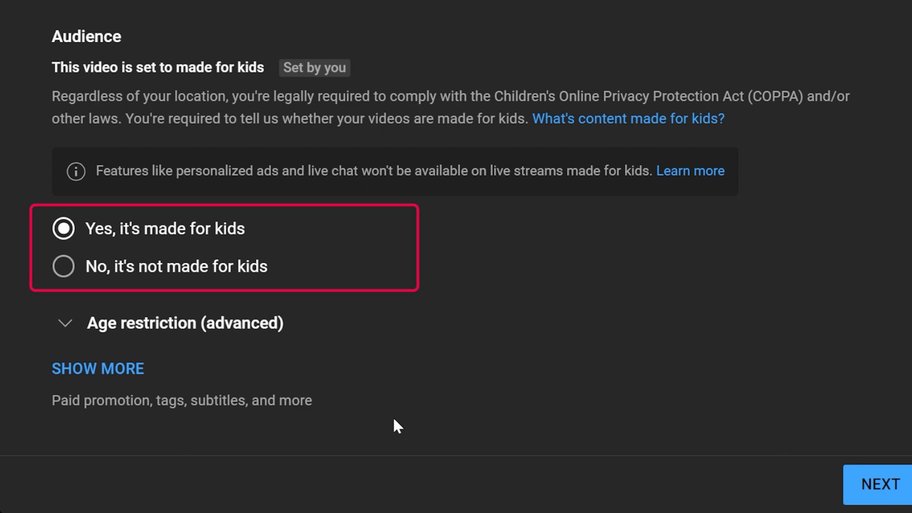
pyautogui.click(97, 368)
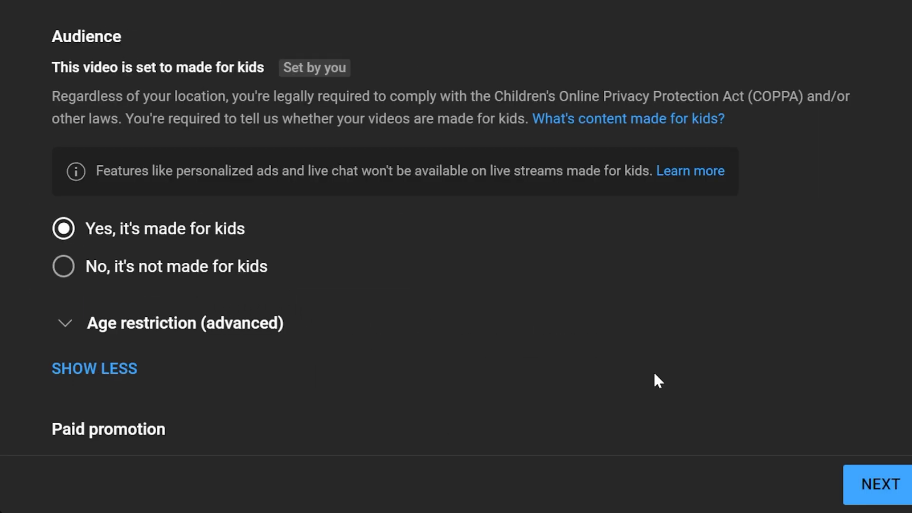
pyautogui.scroll(-3)
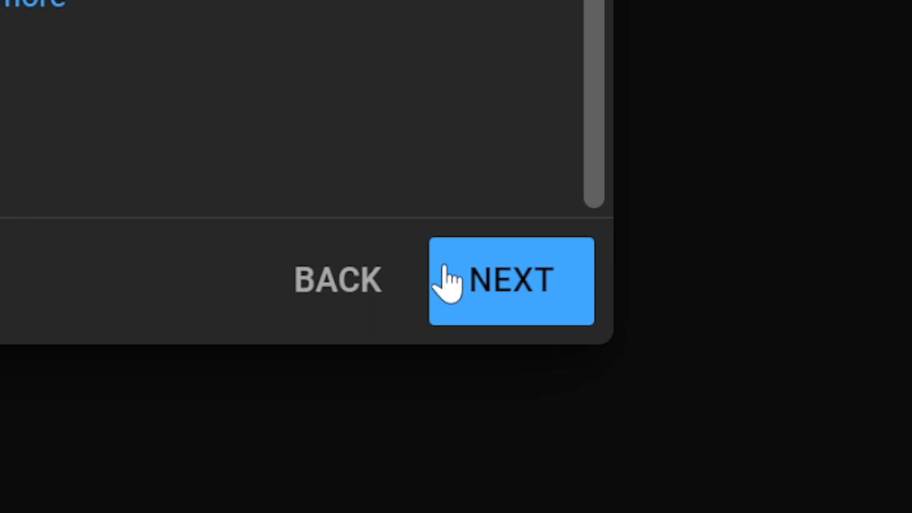
# Step: Advance through Customization to the Visibility settings
pyautogui.click(511, 281)
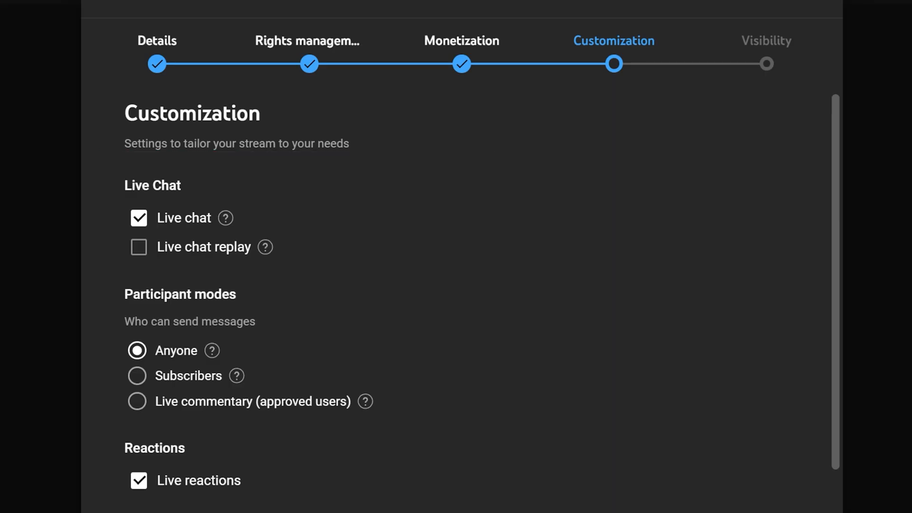
pyautogui.scroll(-3)
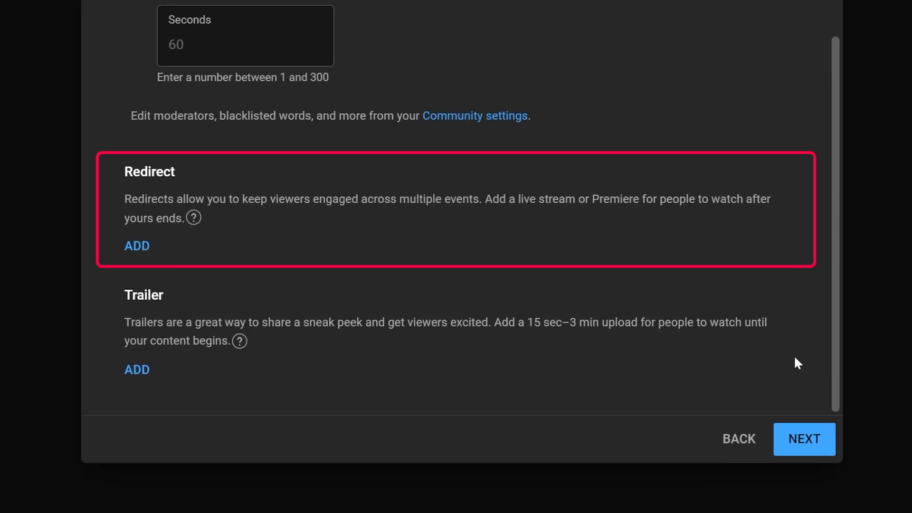
pyautogui.click(805, 439)
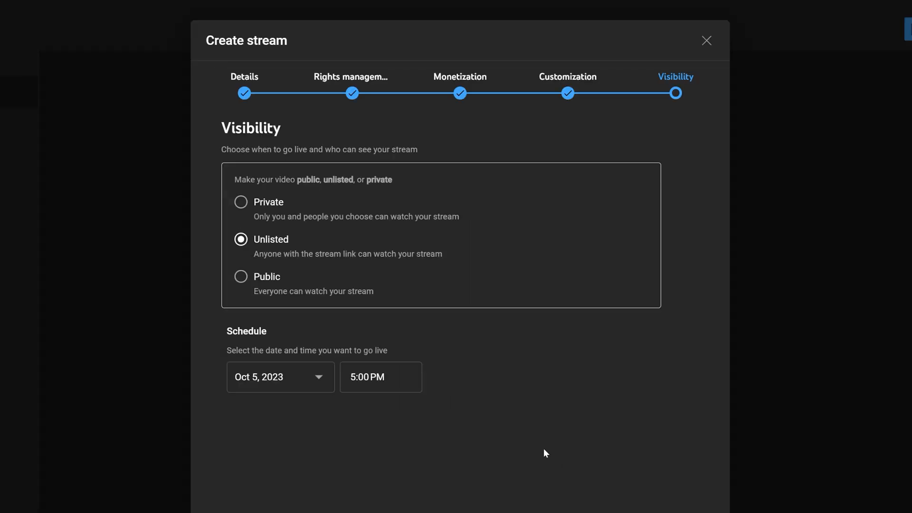
# Step: Schedule the public stream for 5:30 PM and enable auto-start
pyautogui.click(380, 378)
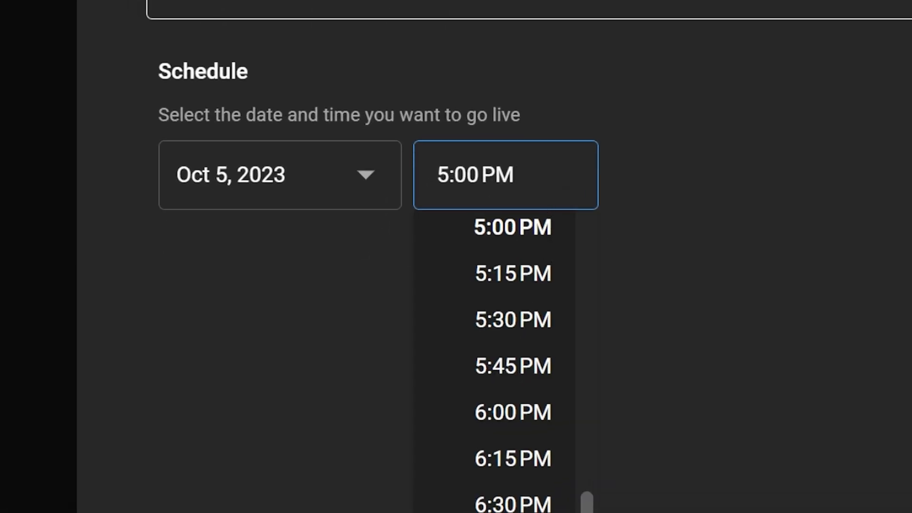
pyautogui.click(512, 319)
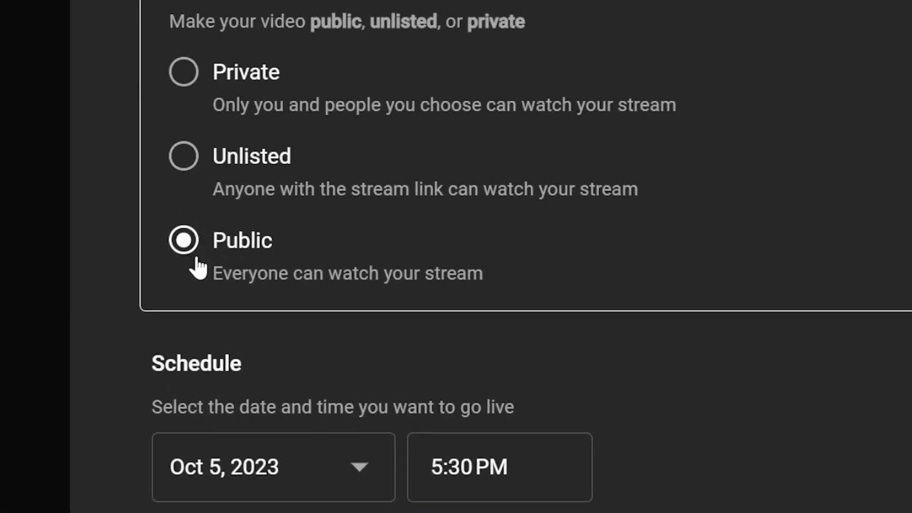
pyautogui.scroll(-3)
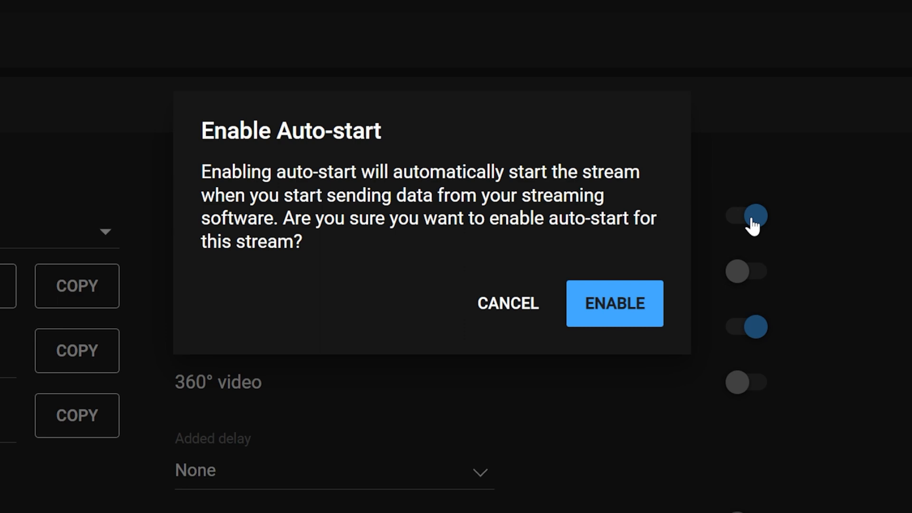
pyautogui.click(615, 303)
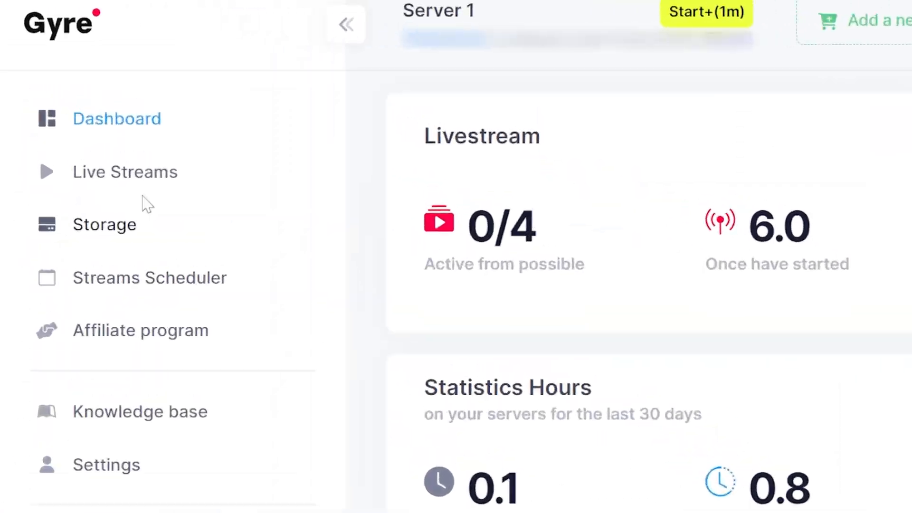
# Step: In Gyre, go to Live Streams and begin adding a new stream
pyautogui.click(124, 172)
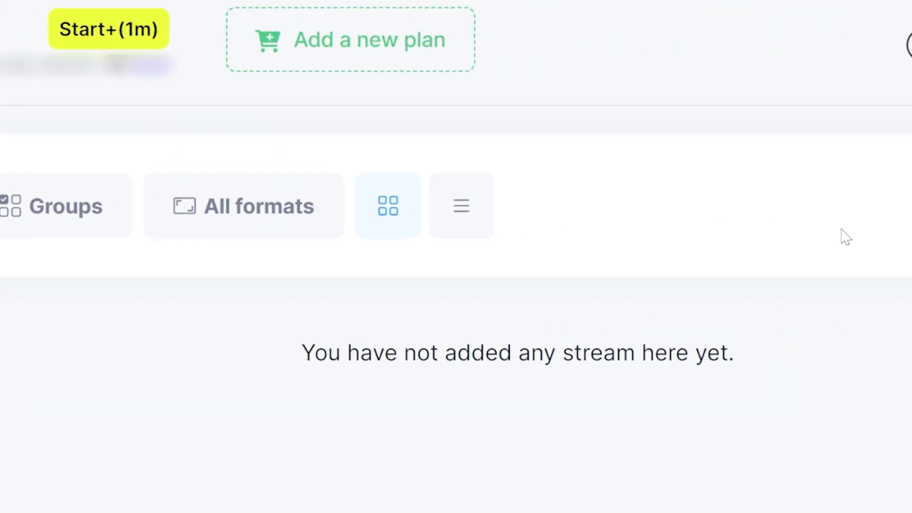
pyautogui.click(758, 203)
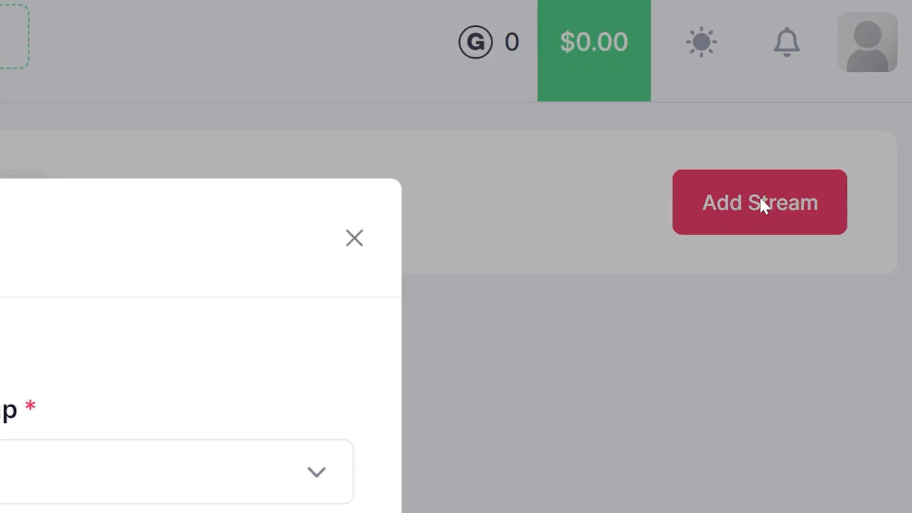
# Step: Enter My stream for YouTube with its stream key and URL, then move to video selection
pyautogui.click(311, 184)
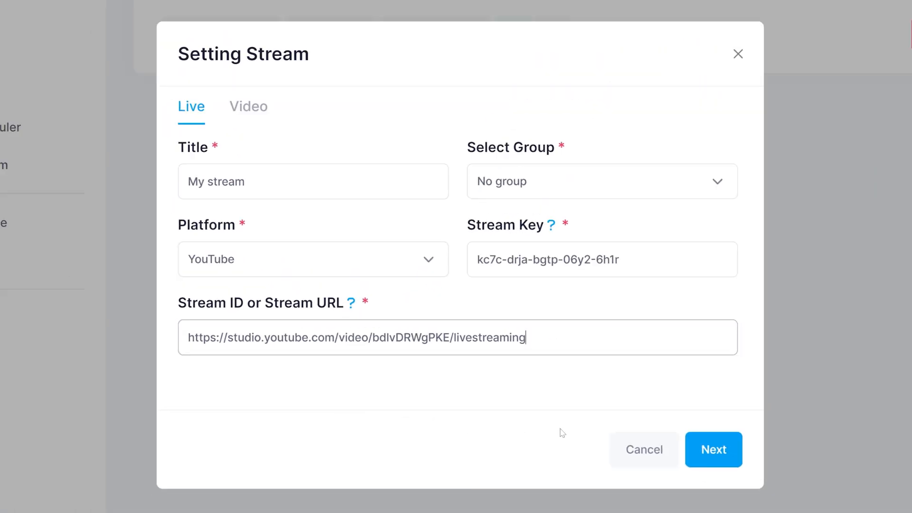
pyautogui.click(248, 106)
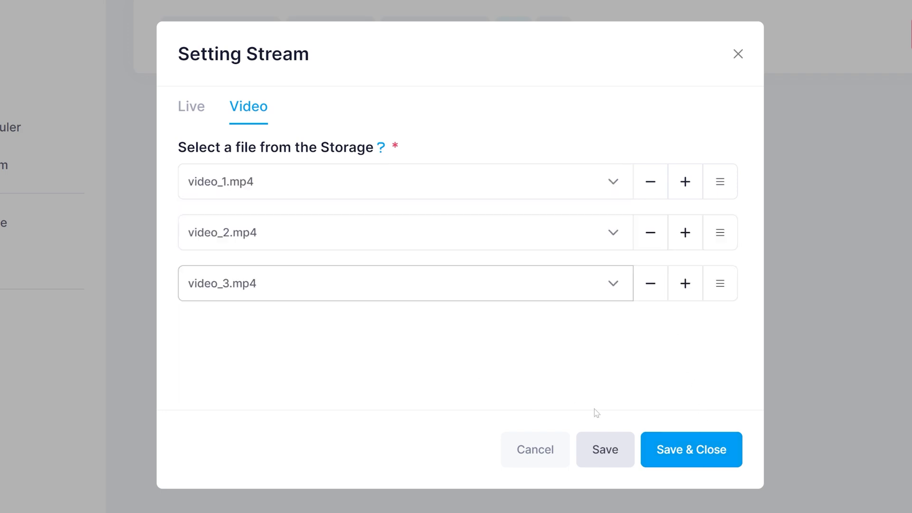
# Step: Queue video_1 to video_3, save the stream, and start broadcasting My stream
pyautogui.click(691, 449)
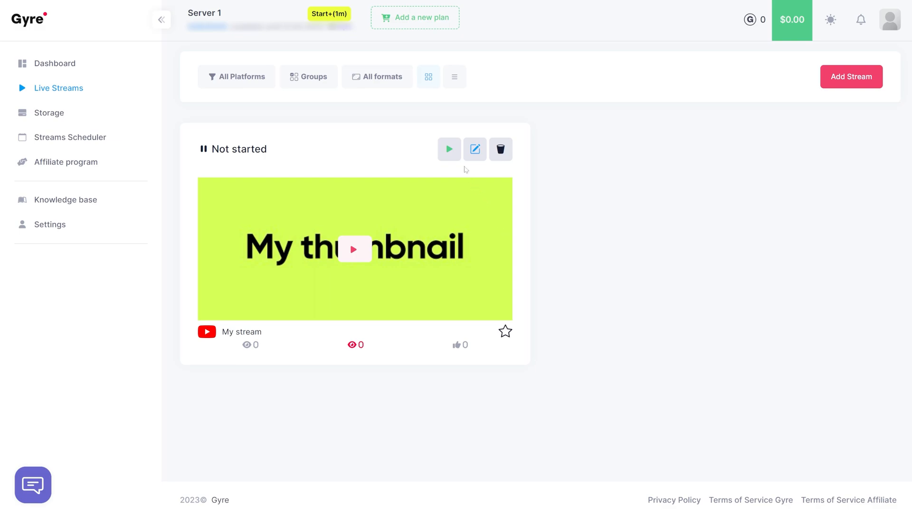
pyautogui.click(449, 149)
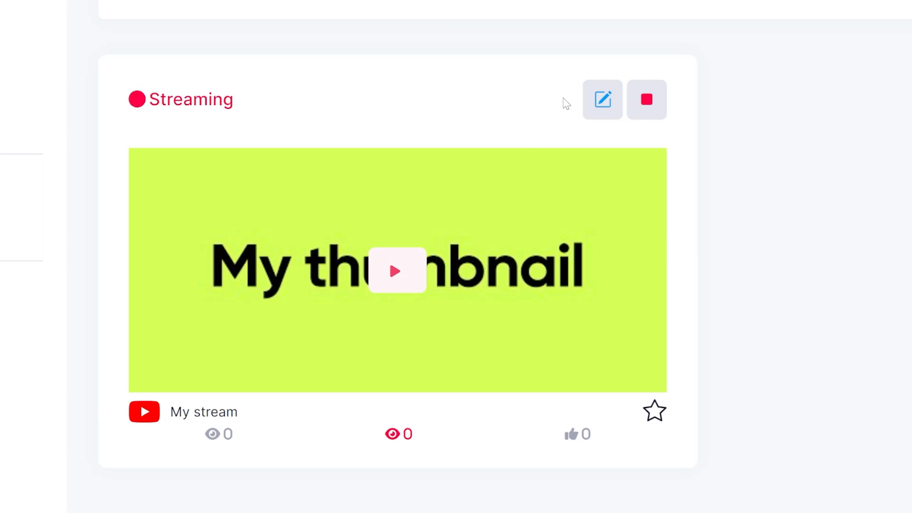